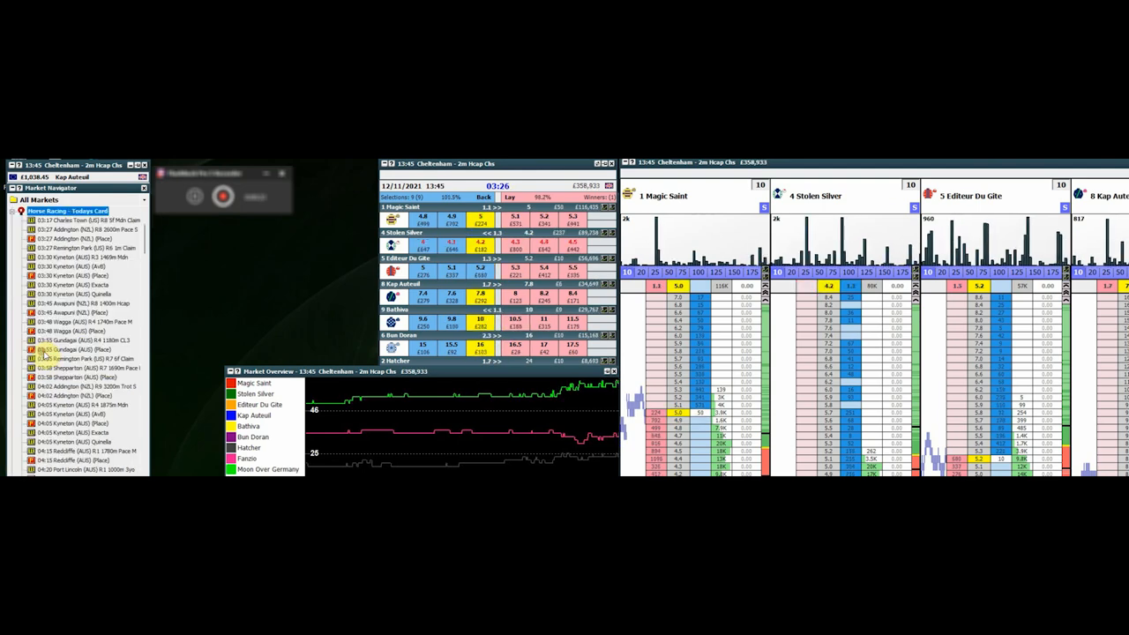
- Switch the runner mini-charts from traded volume to Price Candle OHLC candlesticks
{"action": "scroll", "scroll_direction": "down", "scroll_amount": 3}
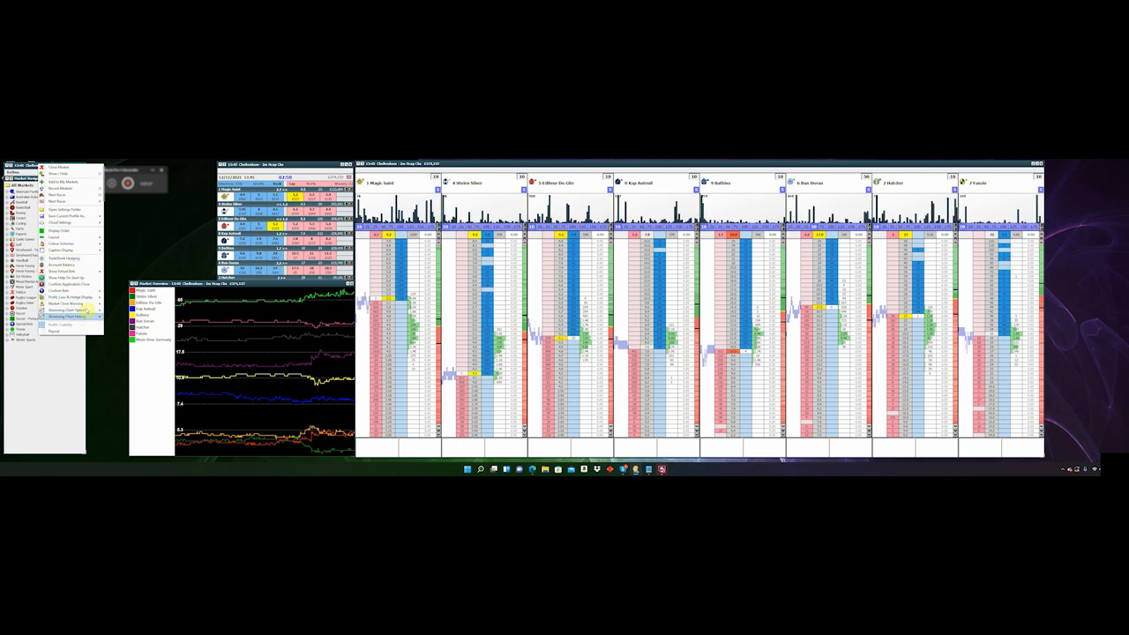
{"action": "left_click", "coordinate": [69, 316]}
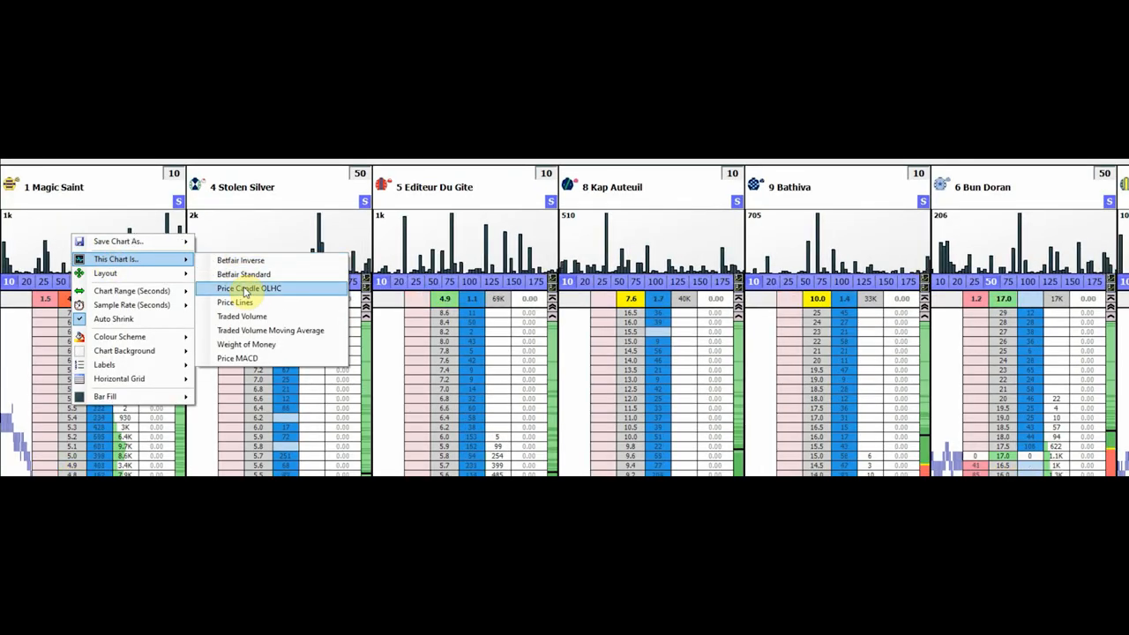
{"action": "mouse_move", "coordinate": [262, 358]}
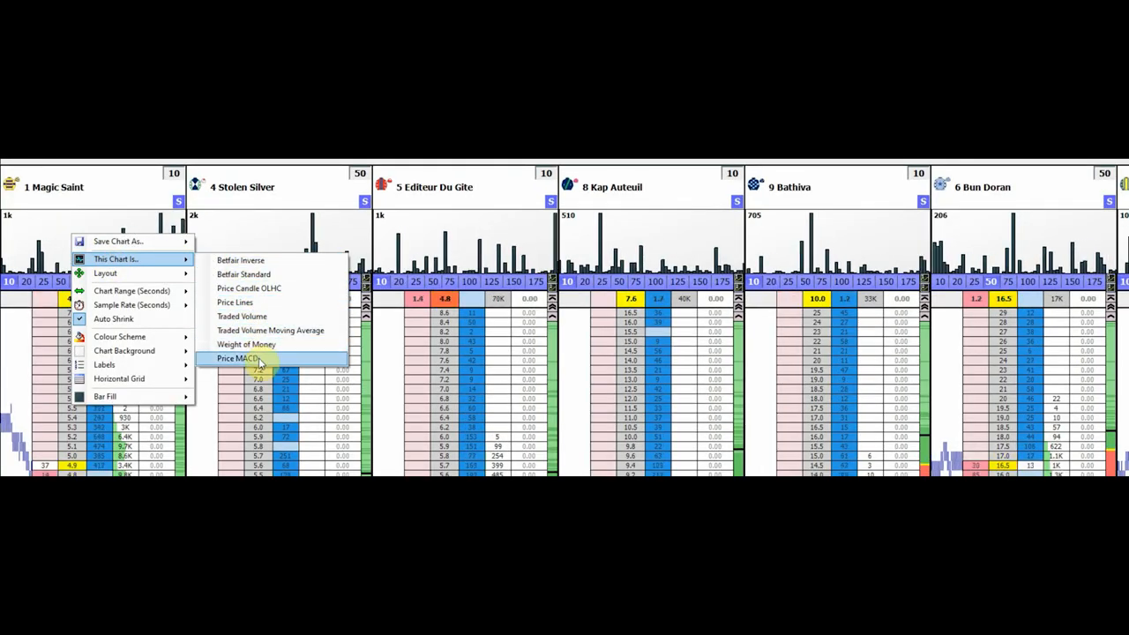
{"action": "mouse_move", "coordinate": [256, 330]}
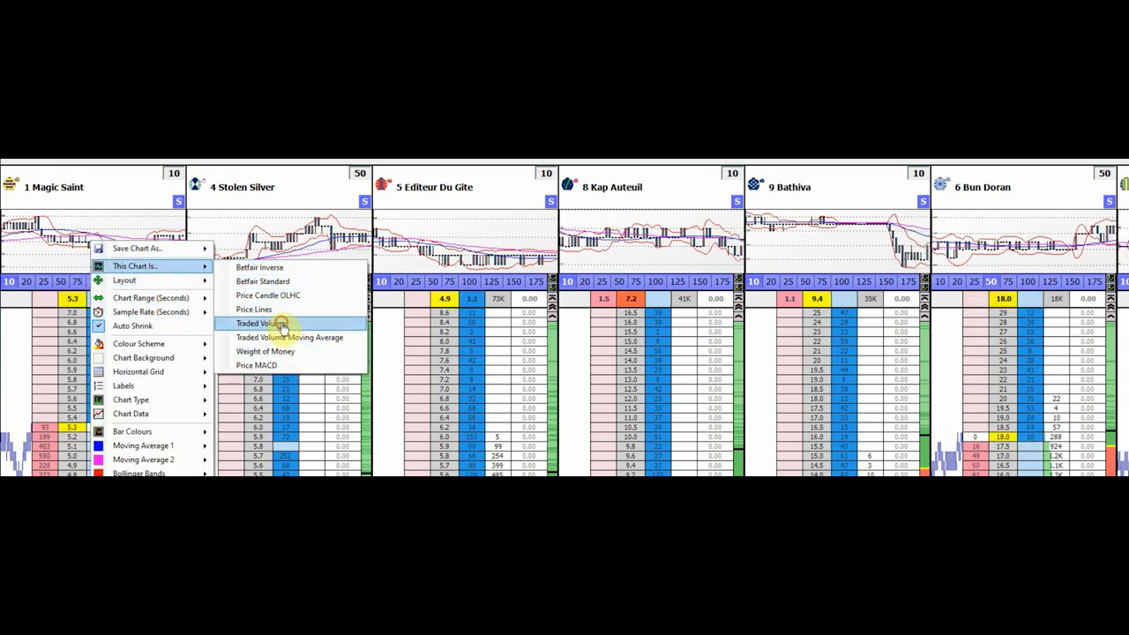
{"action": "left_click", "coordinate": [260, 323]}
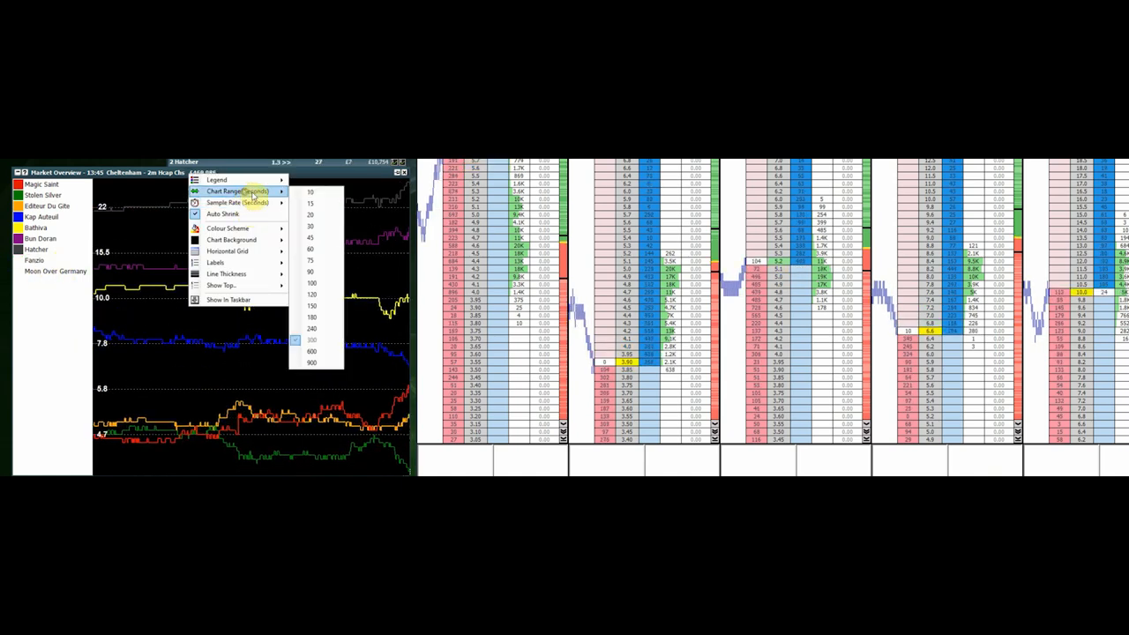
{"action": "left_click", "coordinate": [311, 339]}
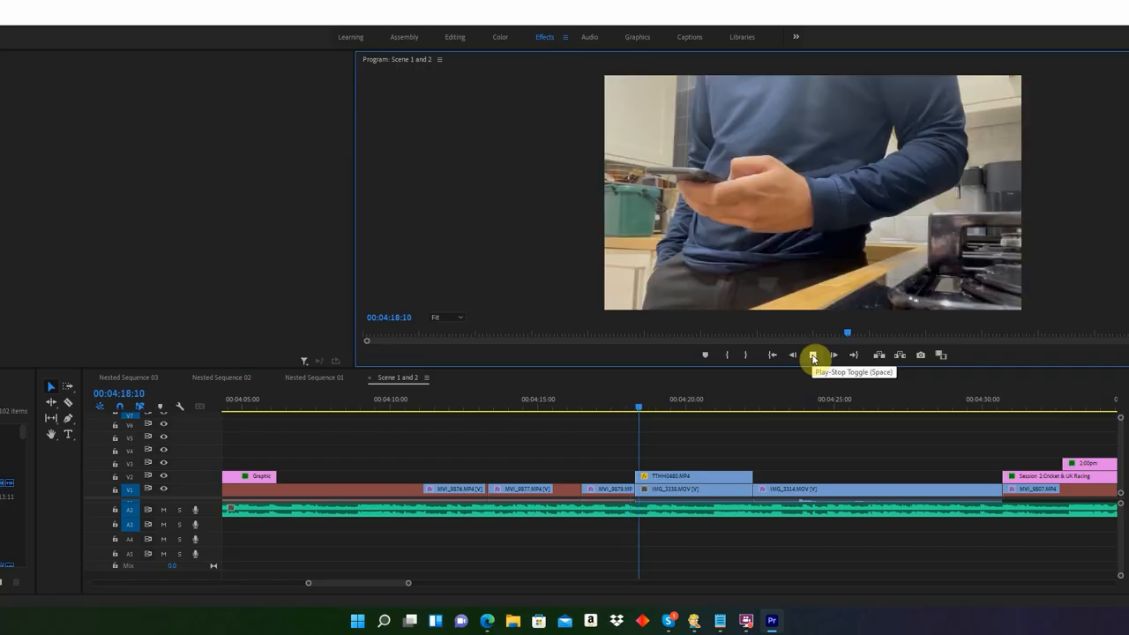
- Play the sequence until the Filet-O-Fish menu graphic slides in, then stop playback
{"action": "left_click", "coordinate": [811, 354]}
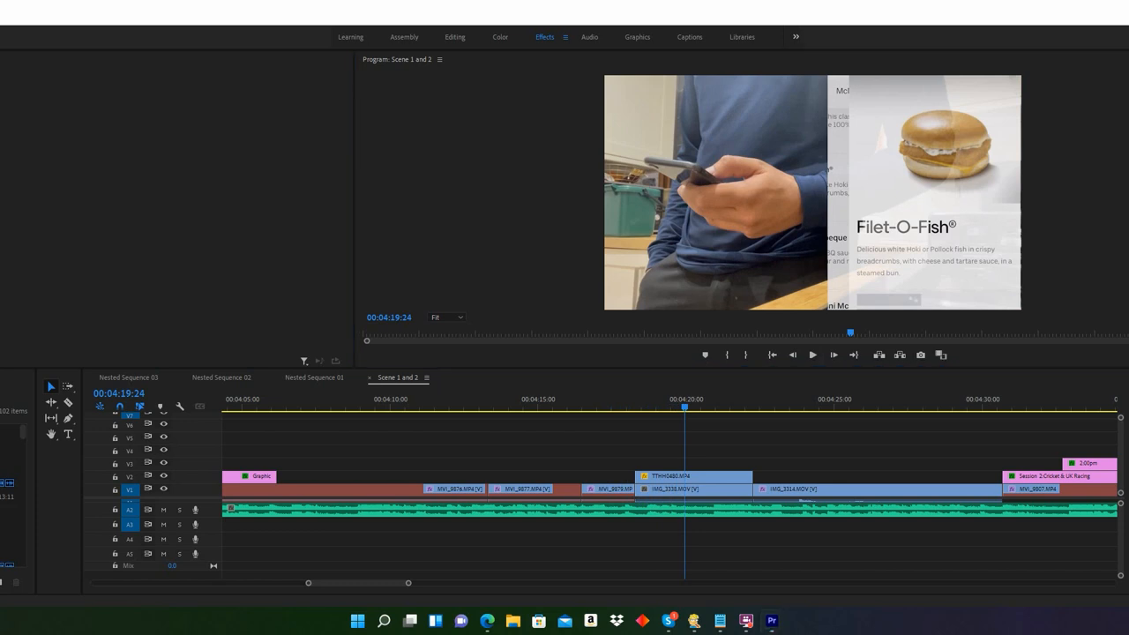
{"action": "left_click", "coordinate": [811, 355]}
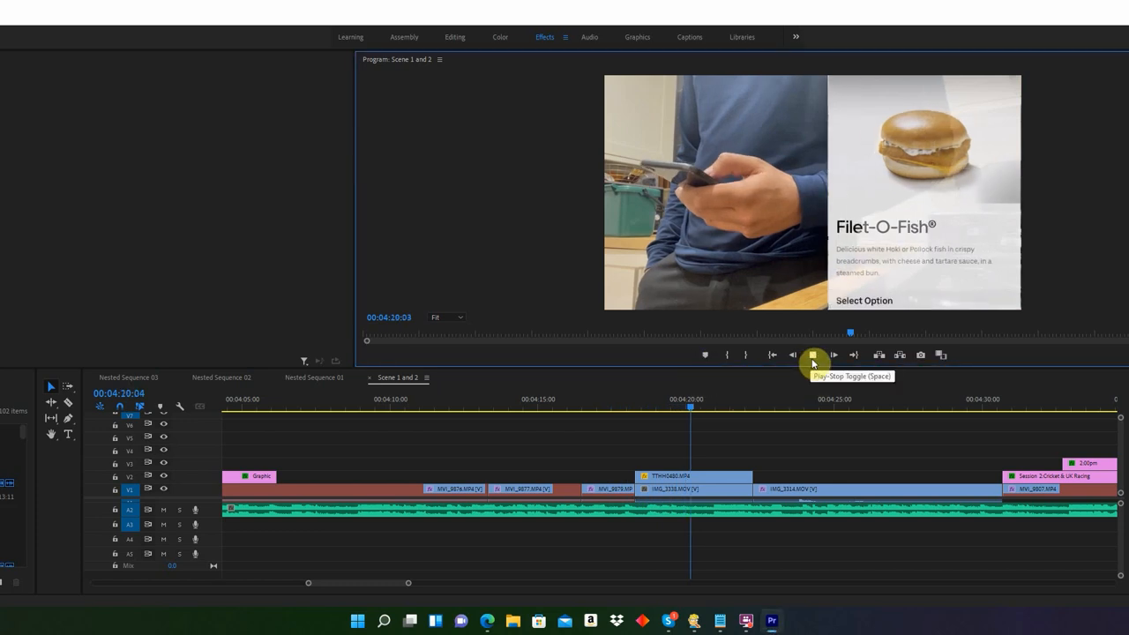